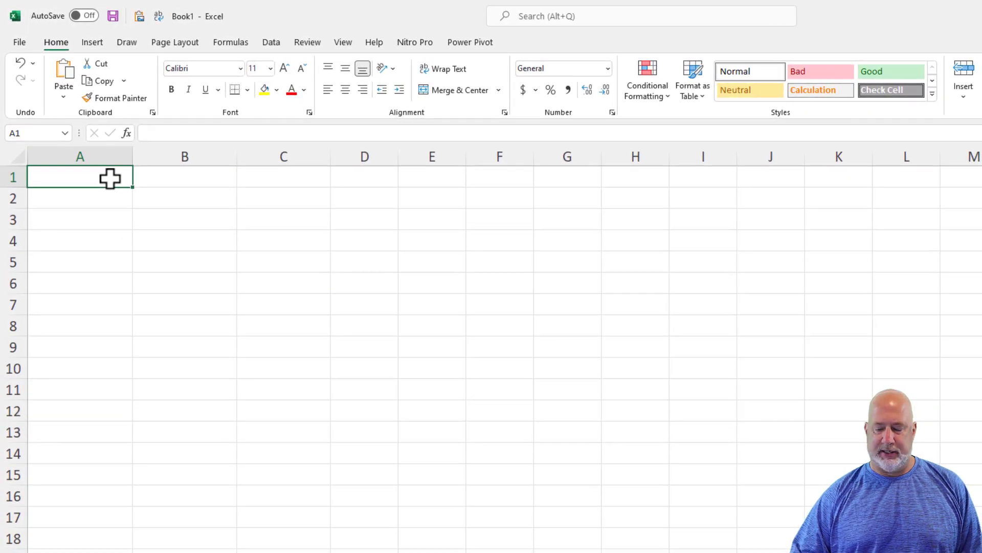
# Enter numbers with leading zeros in column A (shown as 4215, 3212), then go to File
pyautogui.write('042')
pyautogui.click(80, 199)
pyautogui.write('3212')
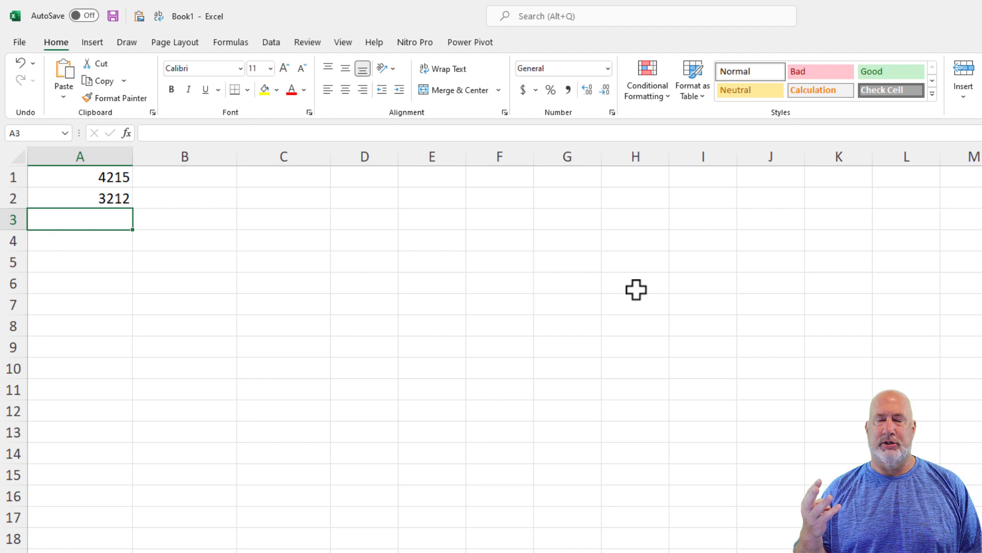
pyautogui.moveTo(424, 243)
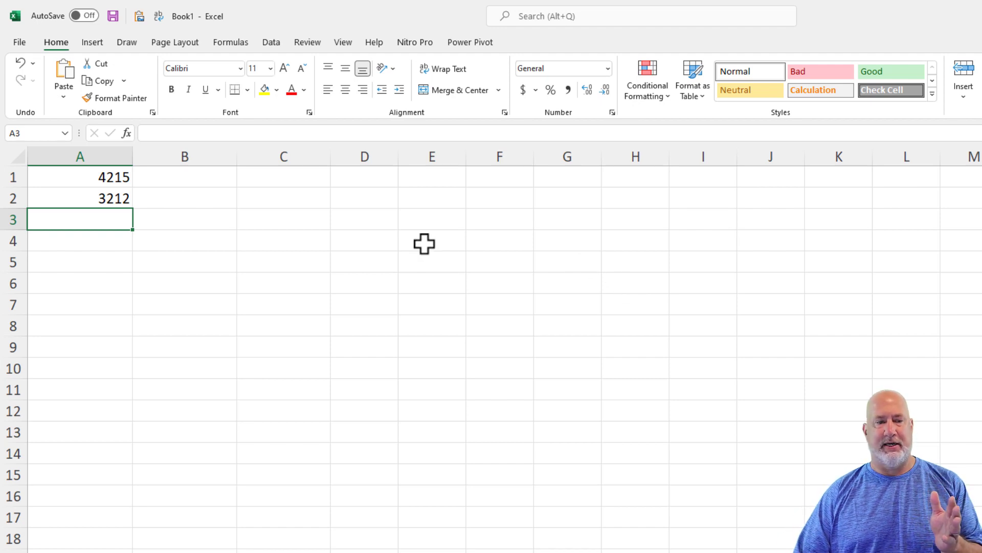
pyautogui.moveTo(235, 183)
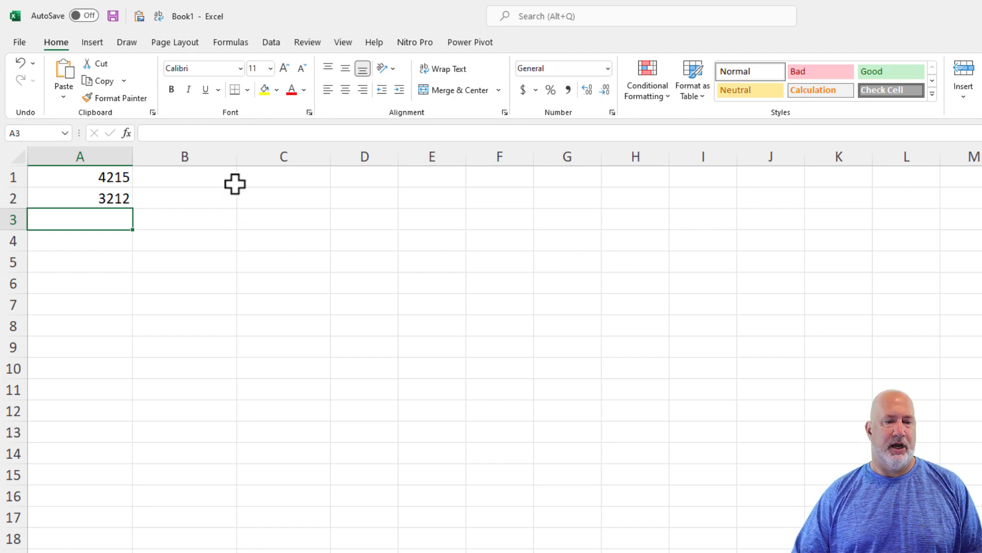
pyautogui.click(18, 42)
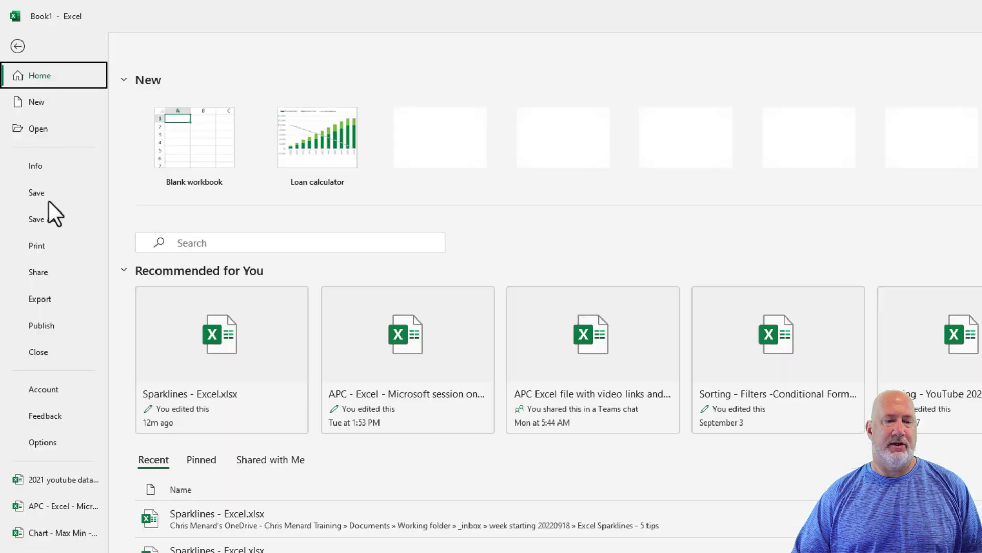
# In Options > Advanced, uncheck 'Remove leading zeros and convert to a number' and confirm
pyautogui.click(42, 442)
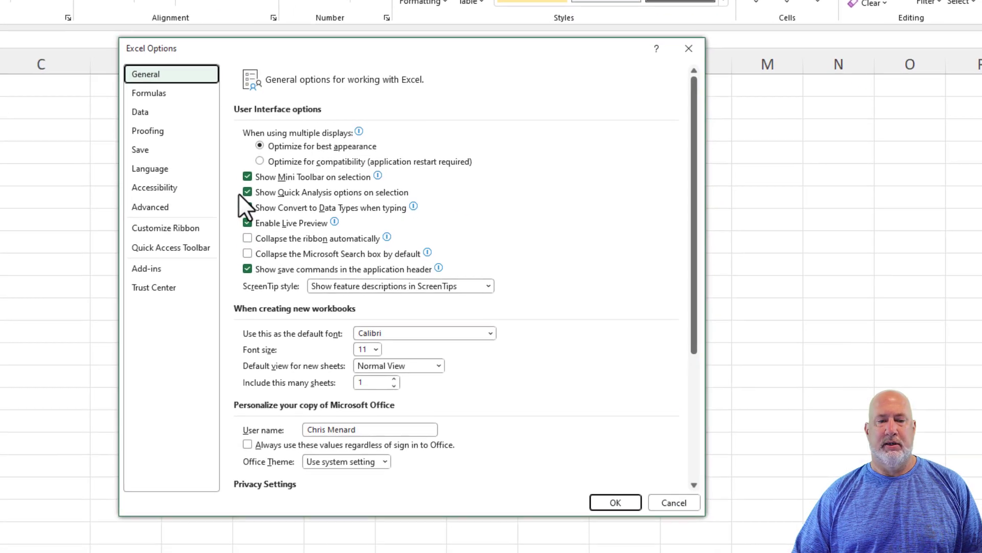
pyautogui.click(149, 206)
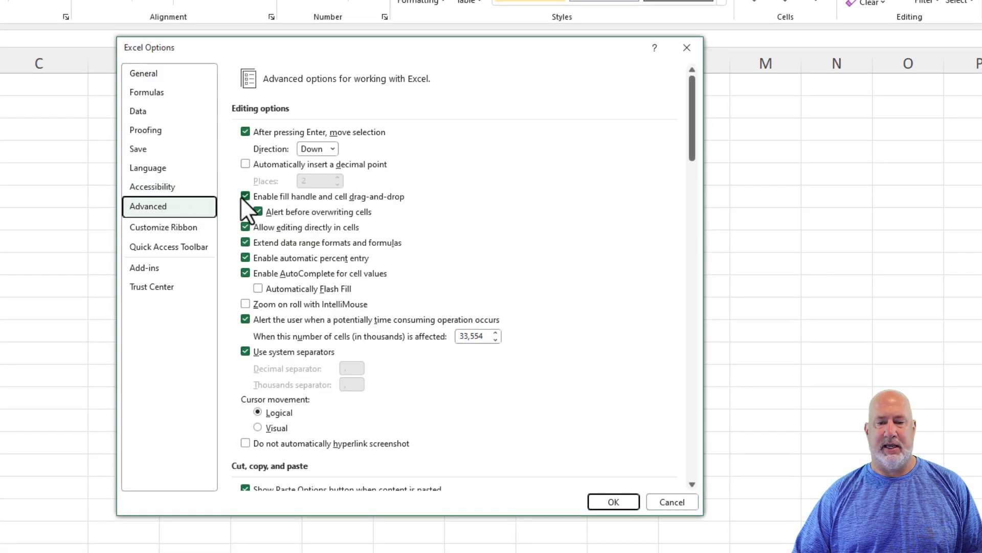
pyautogui.scroll(-3)
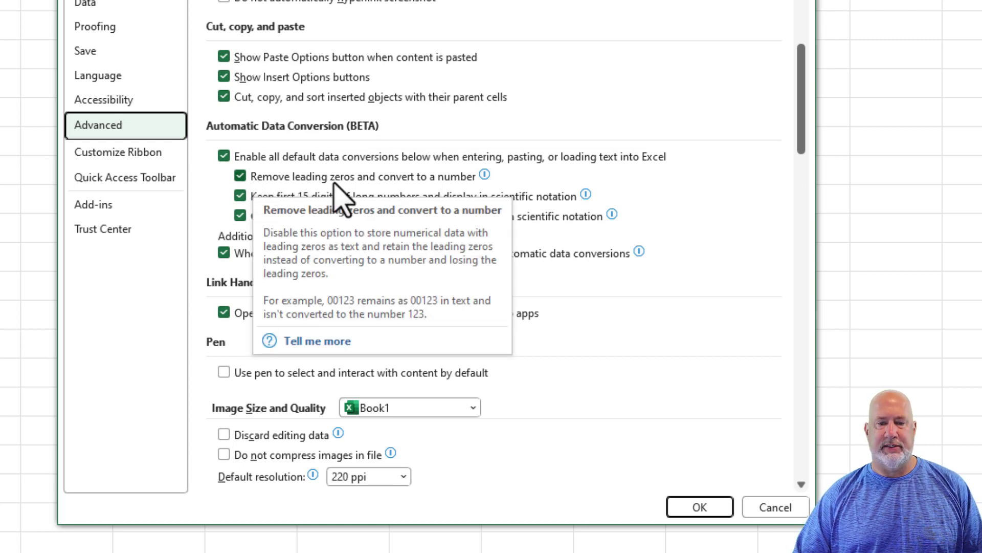
pyautogui.click(224, 175)
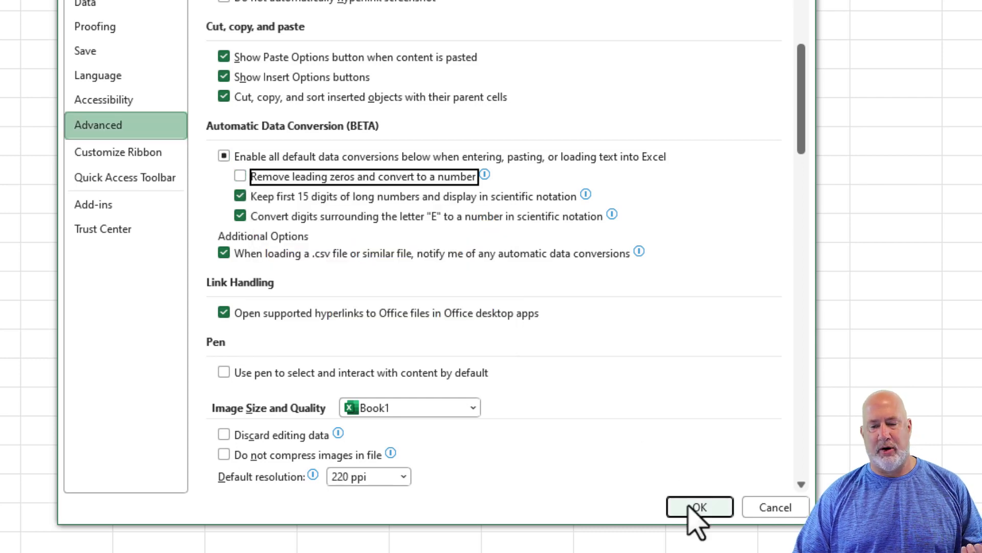
pyautogui.click(698, 506)
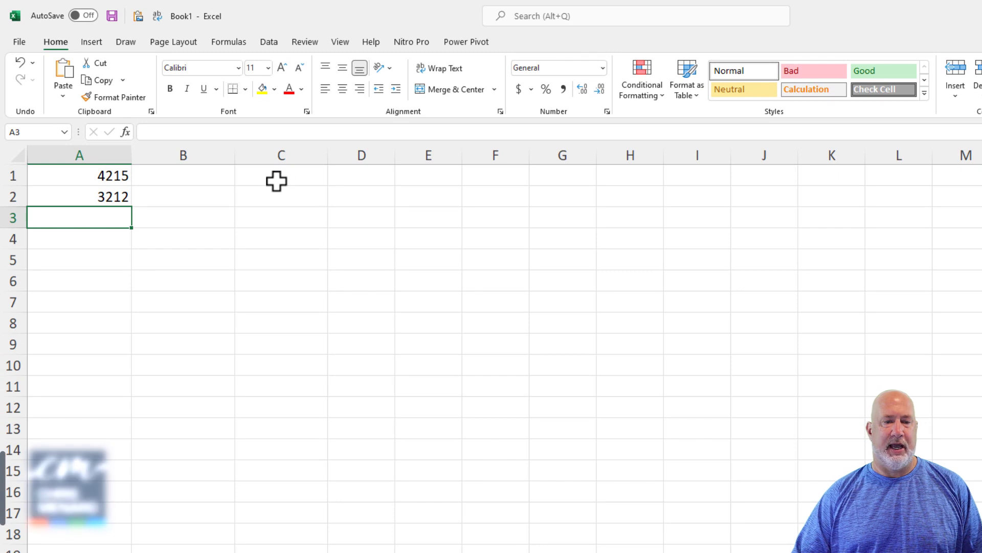
# Start entering 04 into cell C1 to test that the leading zero is kept
pyautogui.write('04')
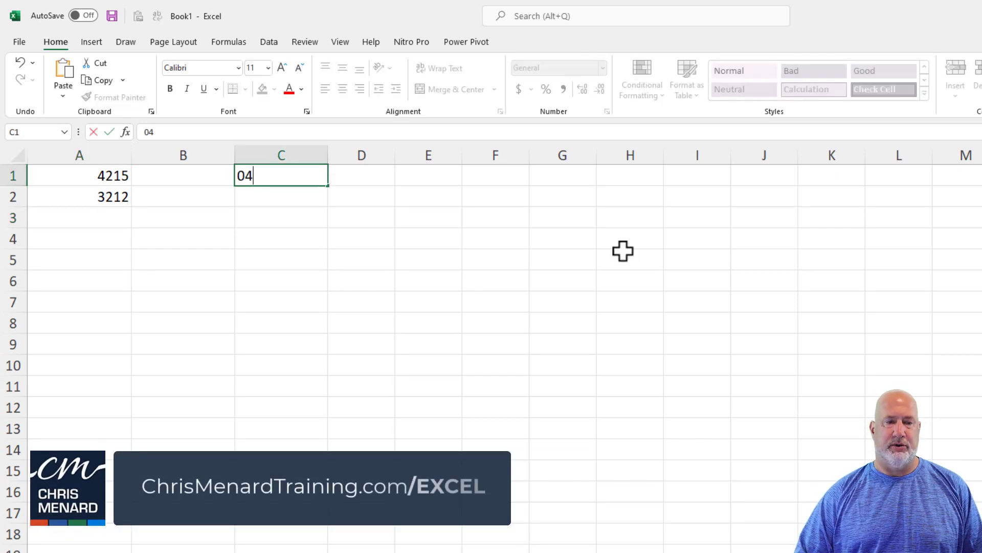